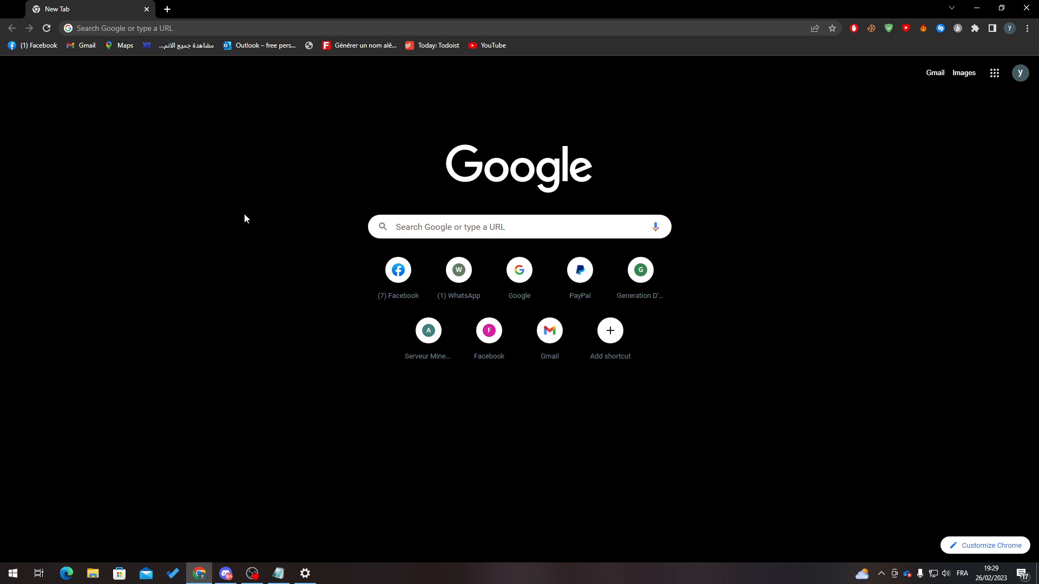
mouse_move(293, 160)
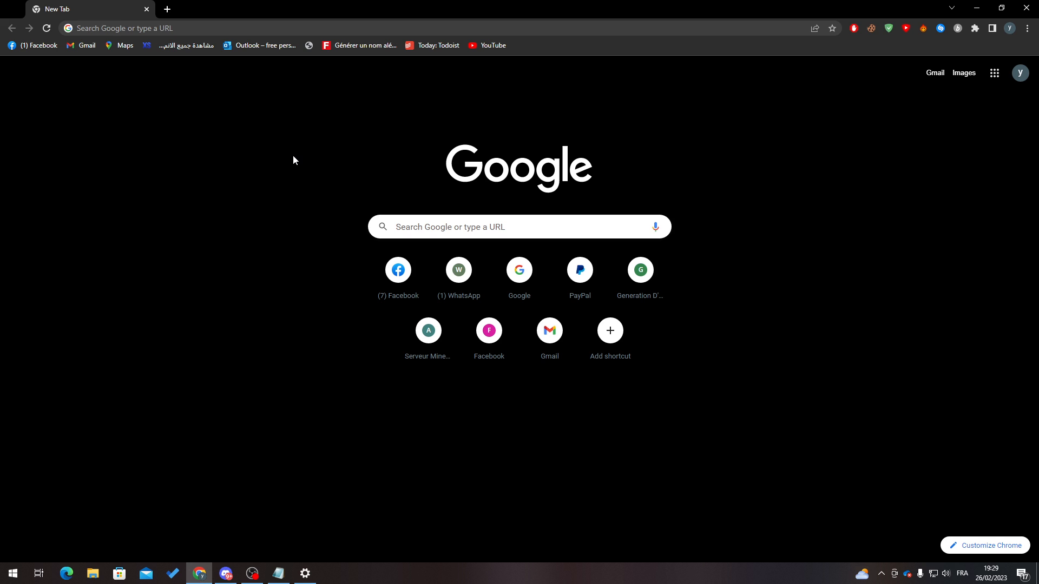
mouse_move(222, 135)
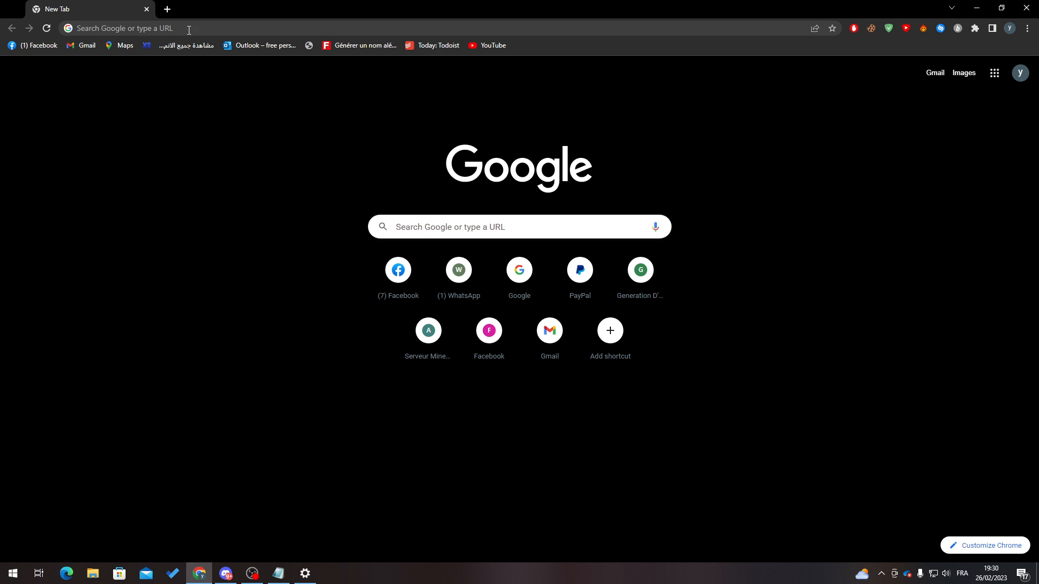
- Search Google for 'linkdn' and open the LinkedIn result
type("linkdn")
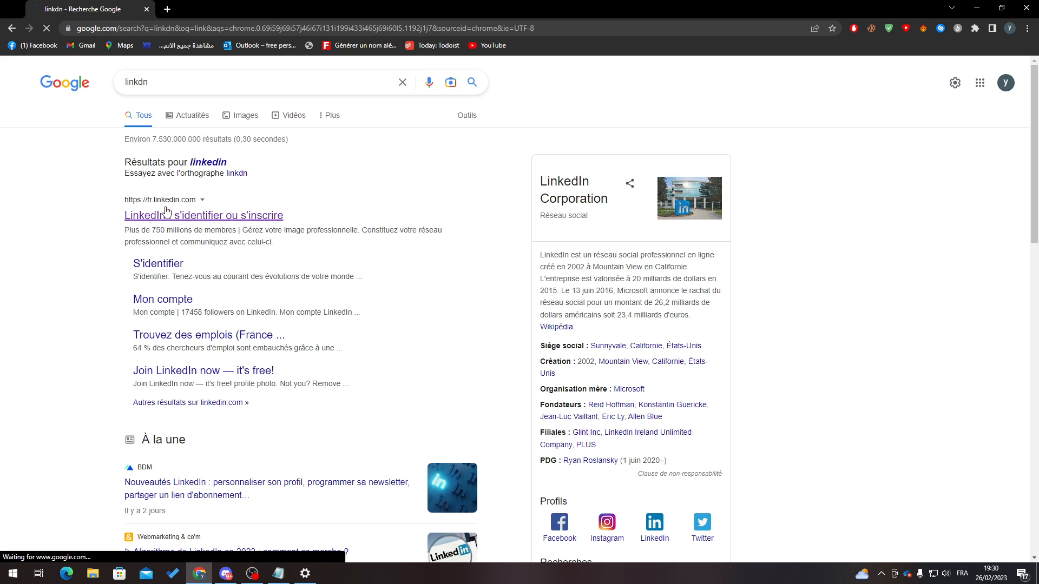
left_click(202, 215)
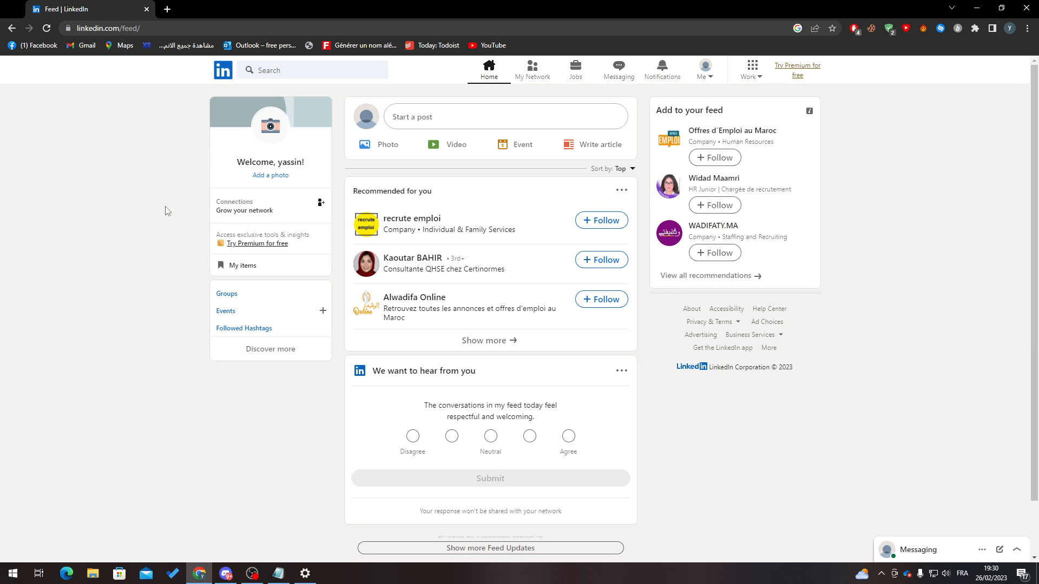
mouse_move(656, 185)
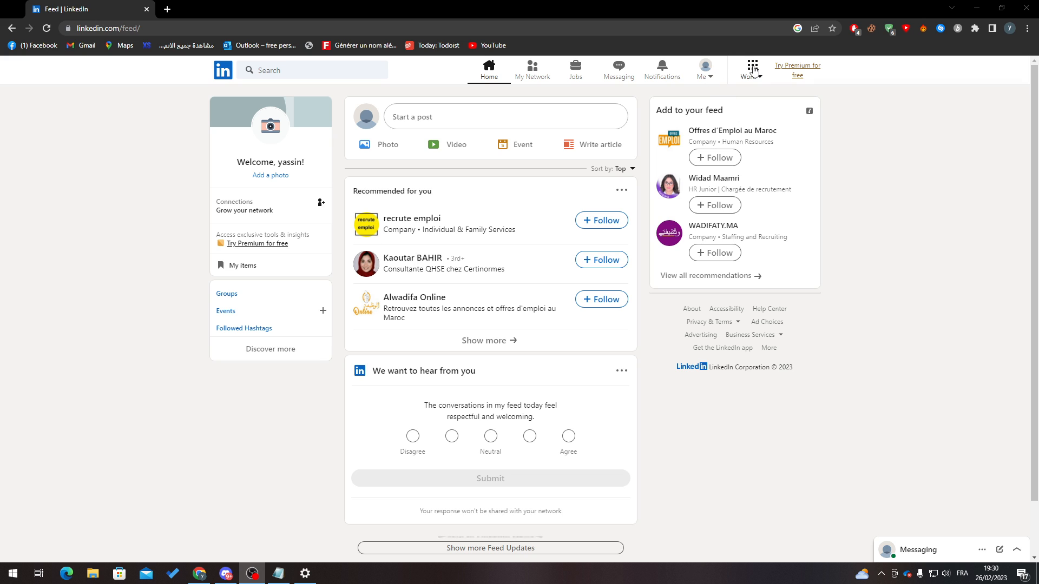
- Set LinkedIn's appearance to Dark mode via Settings & Privacy
left_click(703, 69)
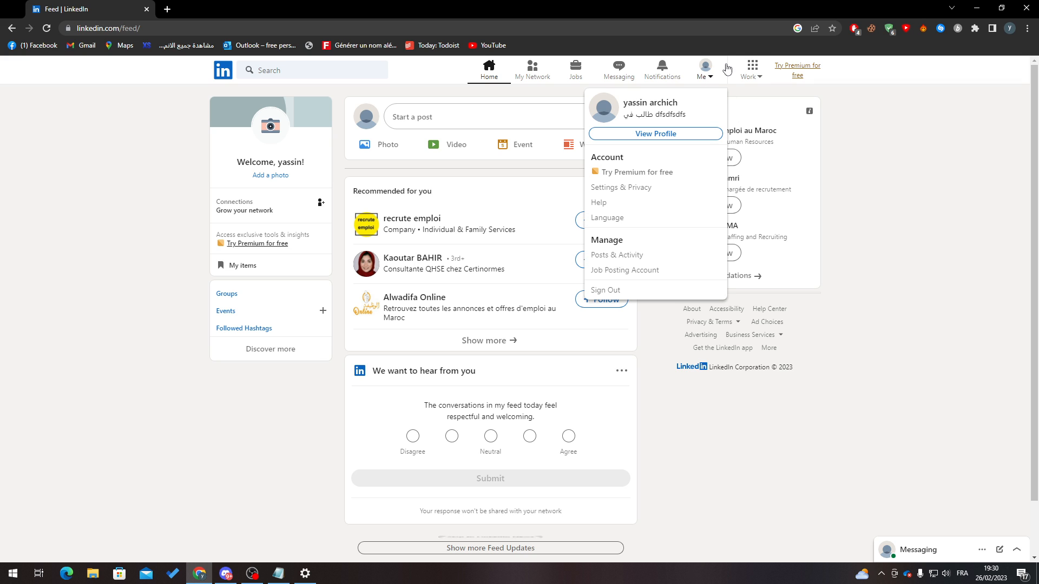
mouse_move(621, 187)
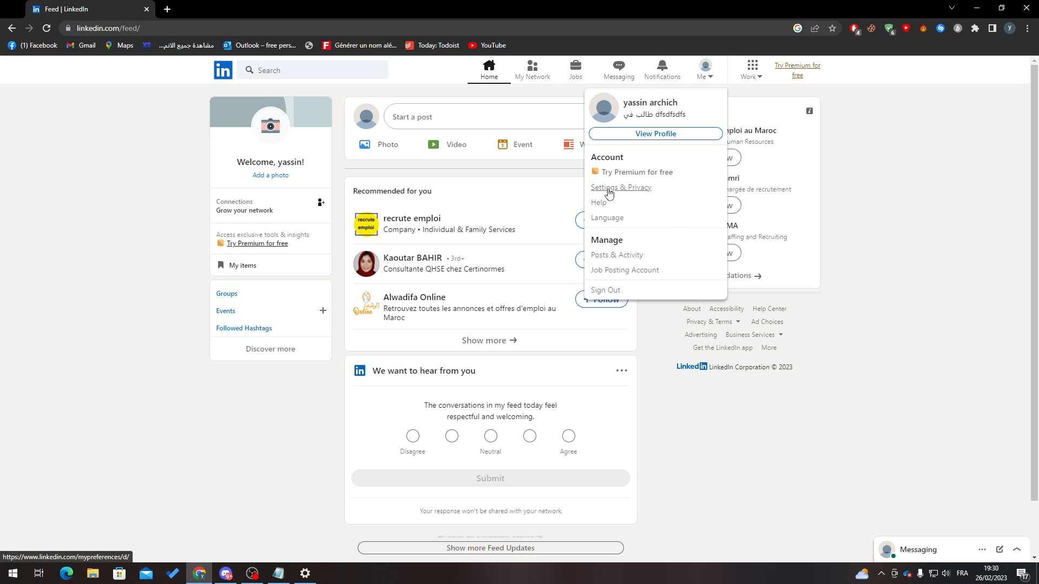
left_click(620, 188)
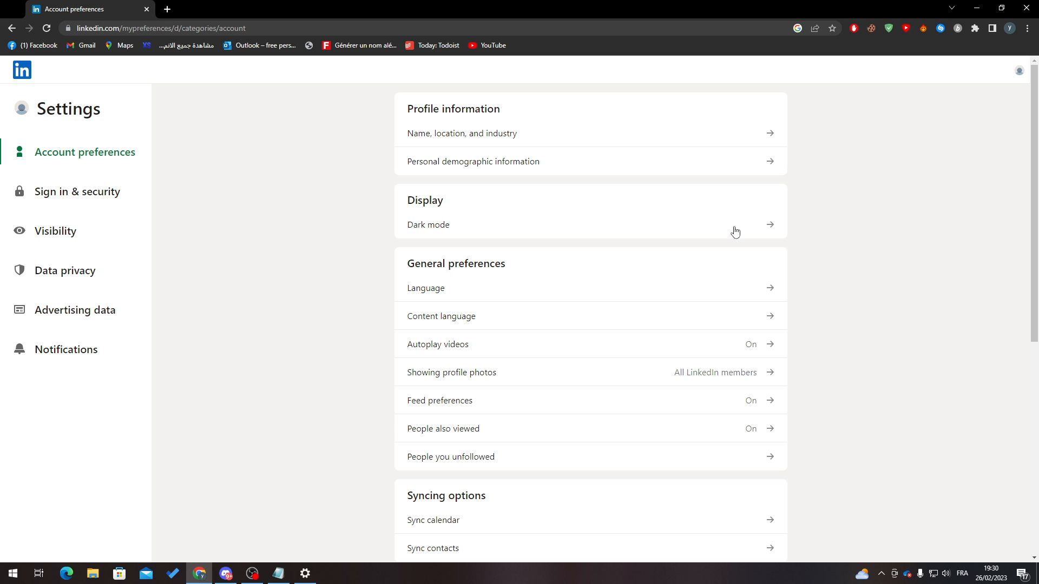
mouse_move(734, 179)
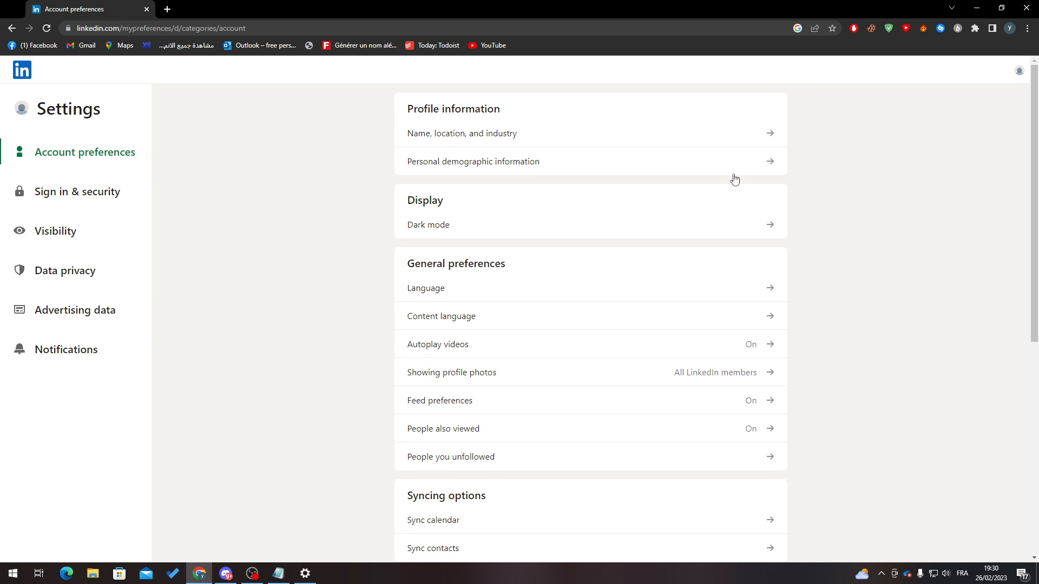
left_click(428, 224)
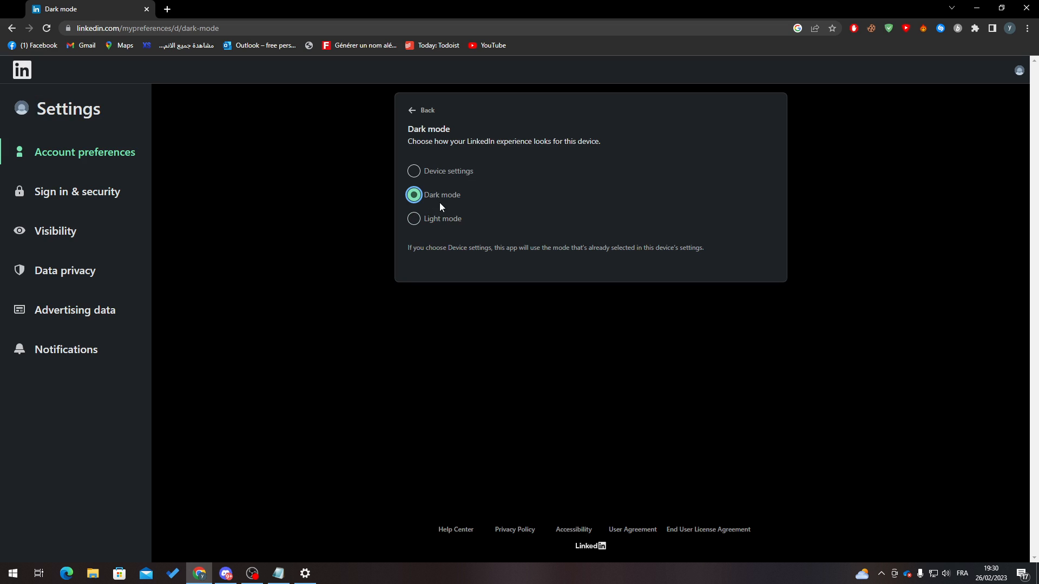
left_click(422, 110)
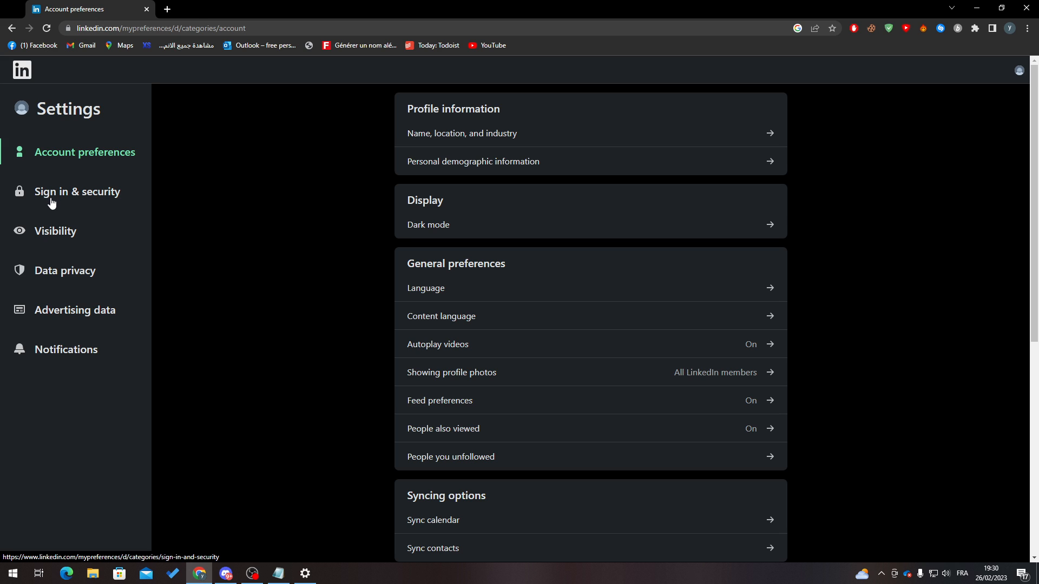
- Start two-step verification setup using the Authenticator App method
left_click(76, 192)
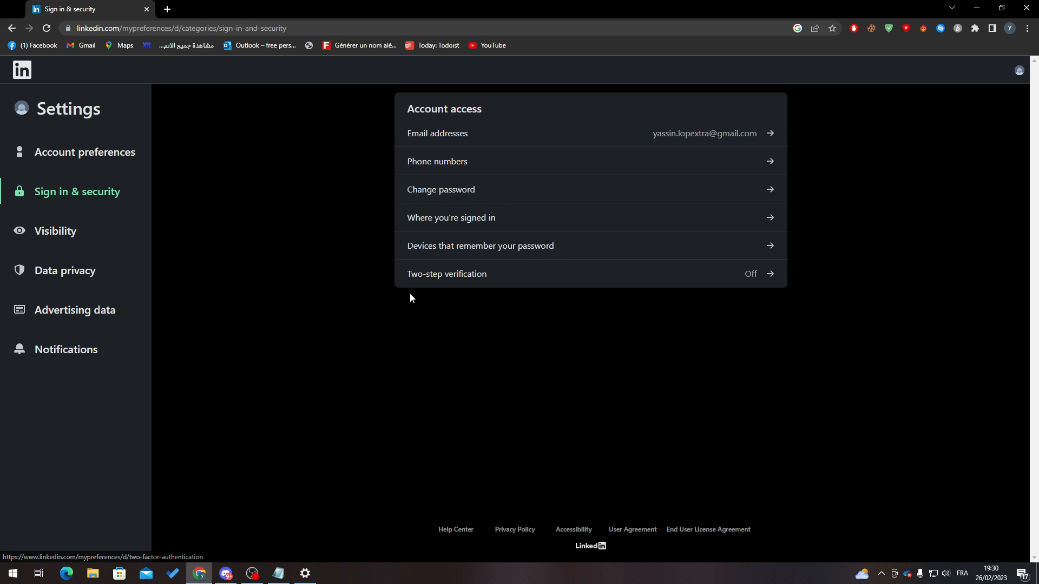
mouse_move(459, 285)
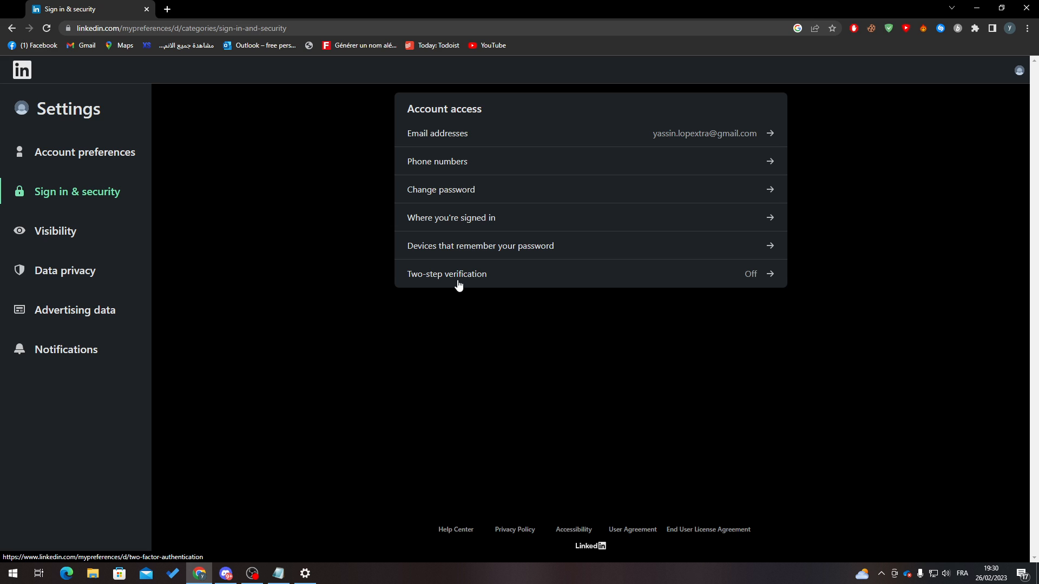
left_click(446, 274)
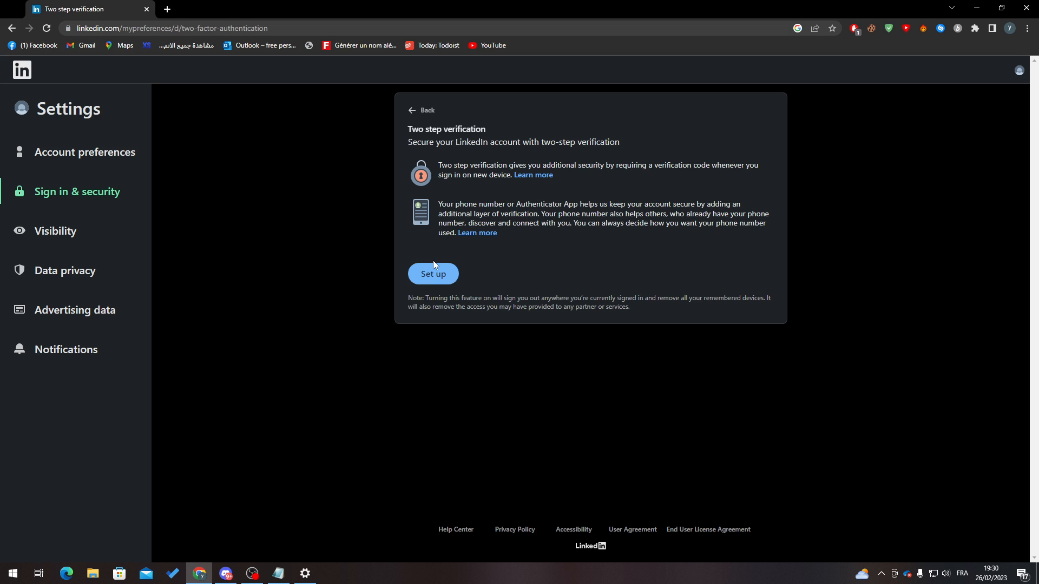
left_click(433, 273)
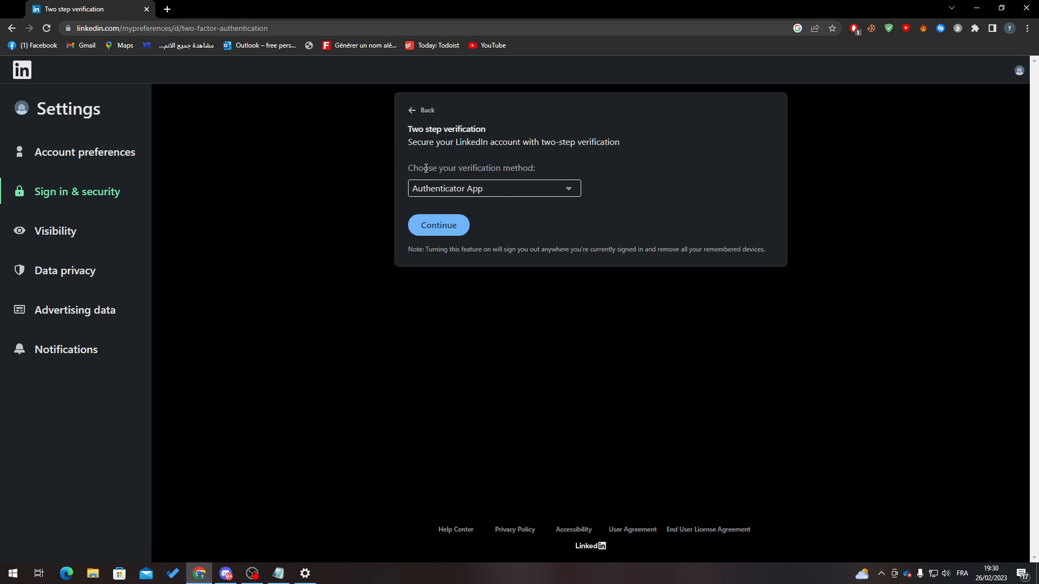
left_click(493, 189)
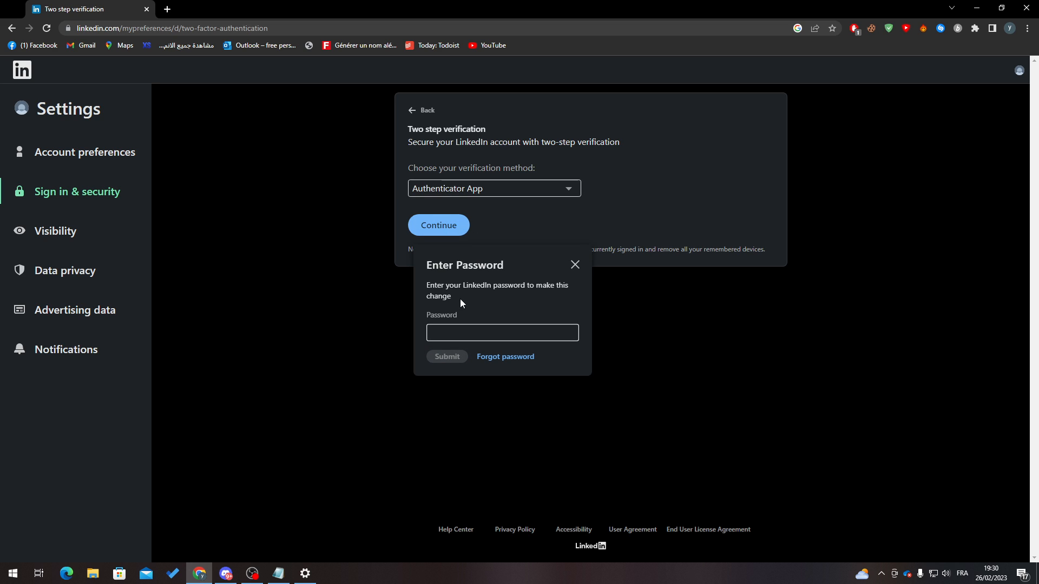
- Confirm the account password and dismiss Chrome's 'Save password?' popup
left_click(502, 333)
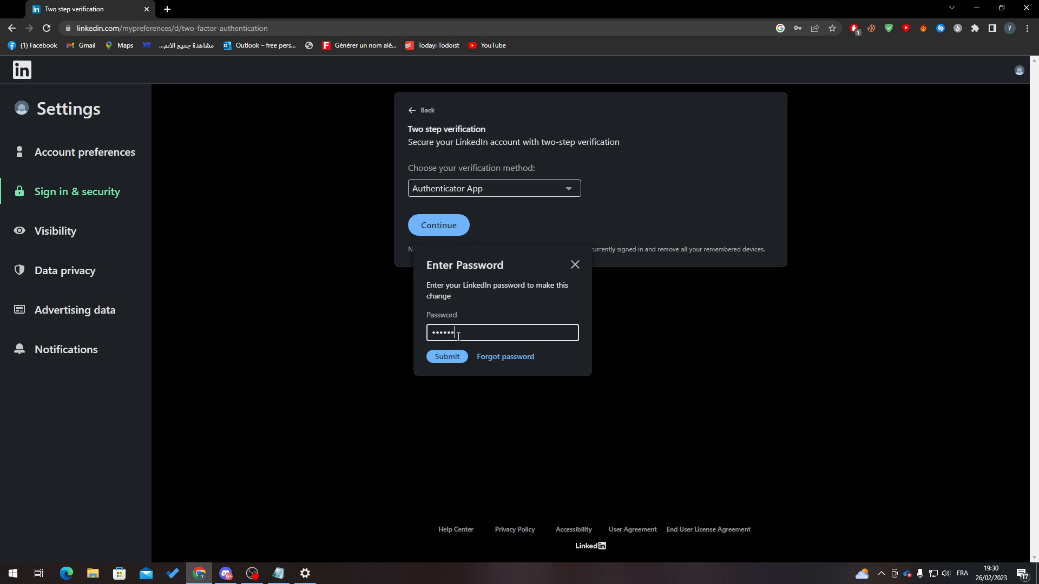
left_click(446, 356)
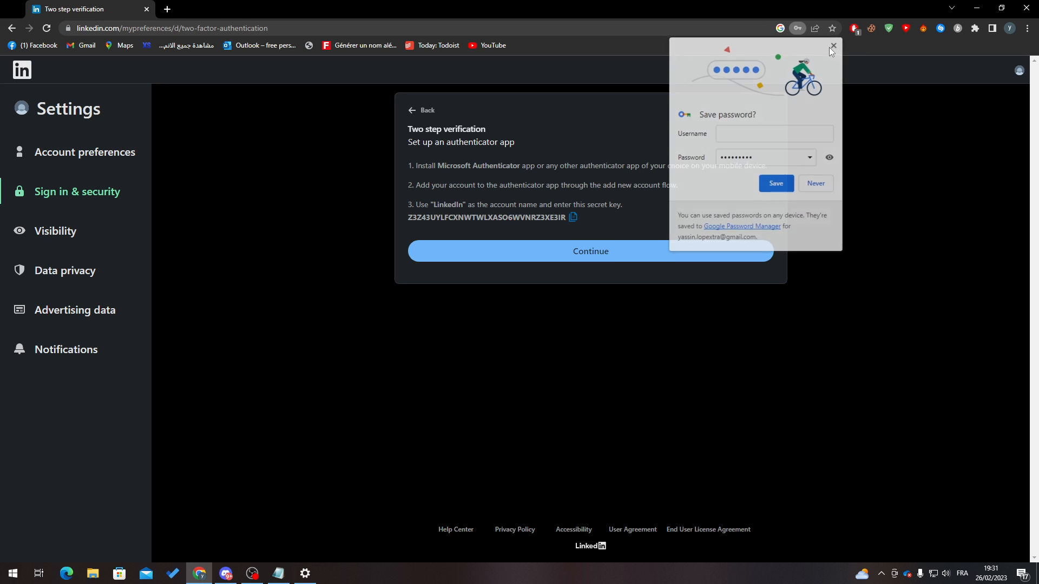
left_click(833, 46)
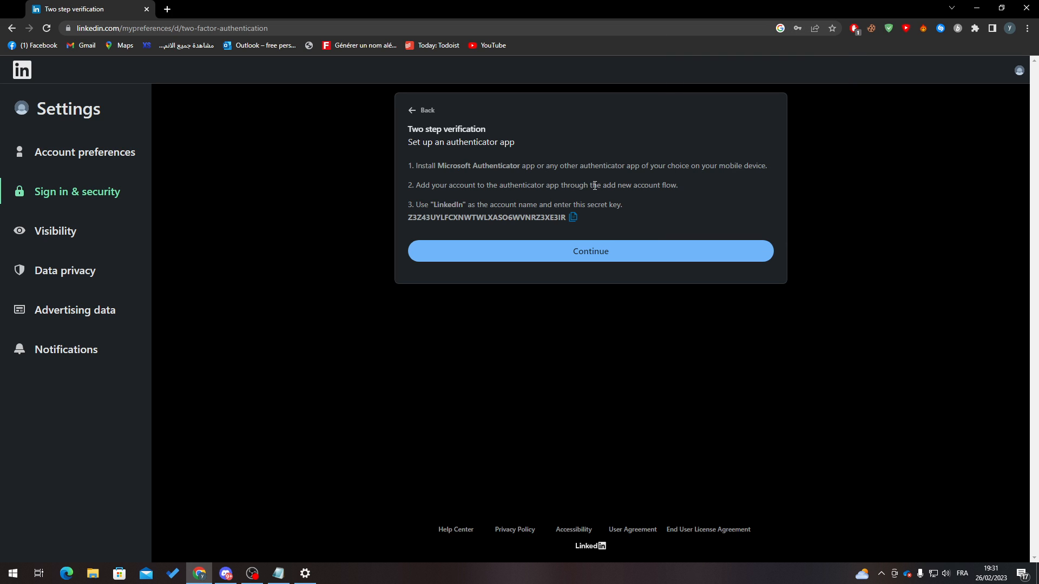
mouse_move(639, 177)
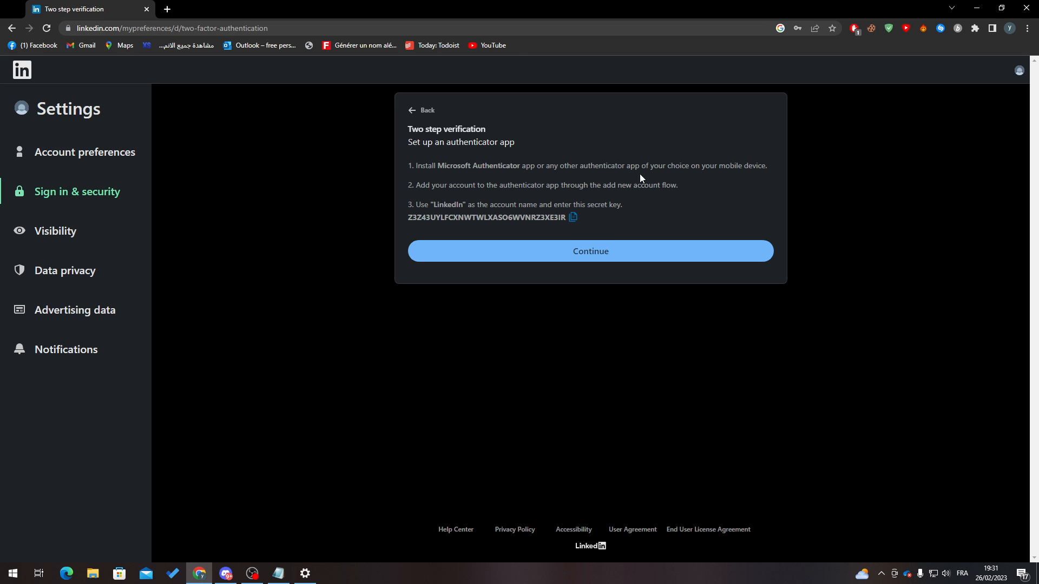
mouse_move(511, 197)
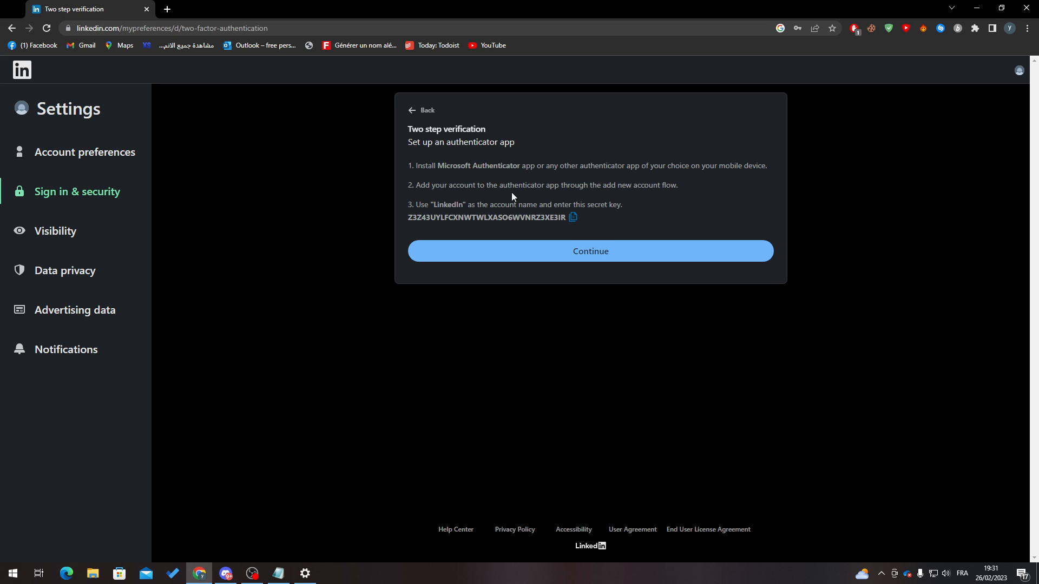
mouse_move(648, 217)
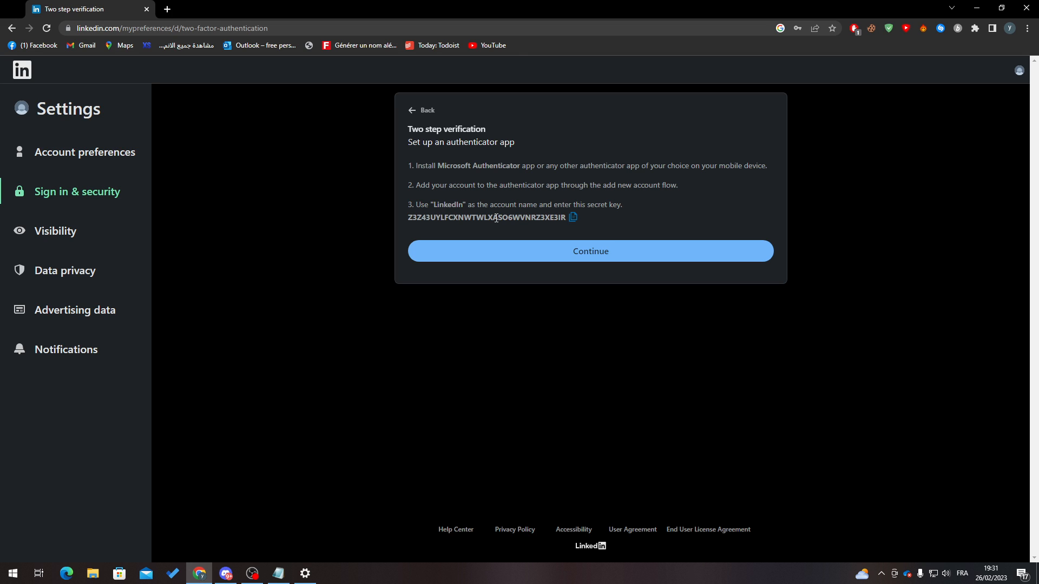
mouse_move(612, 215)
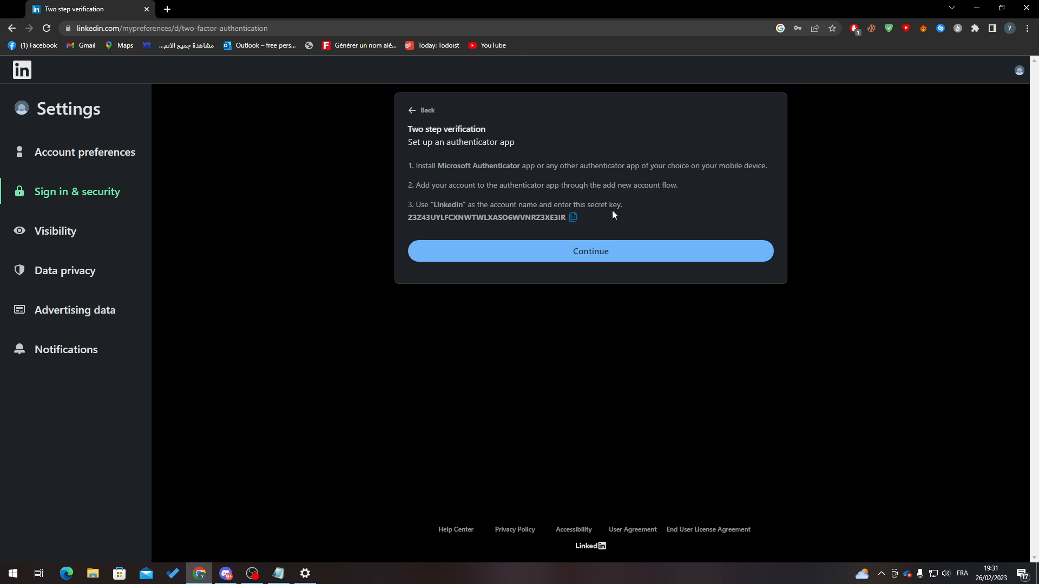
mouse_move(502, 213)
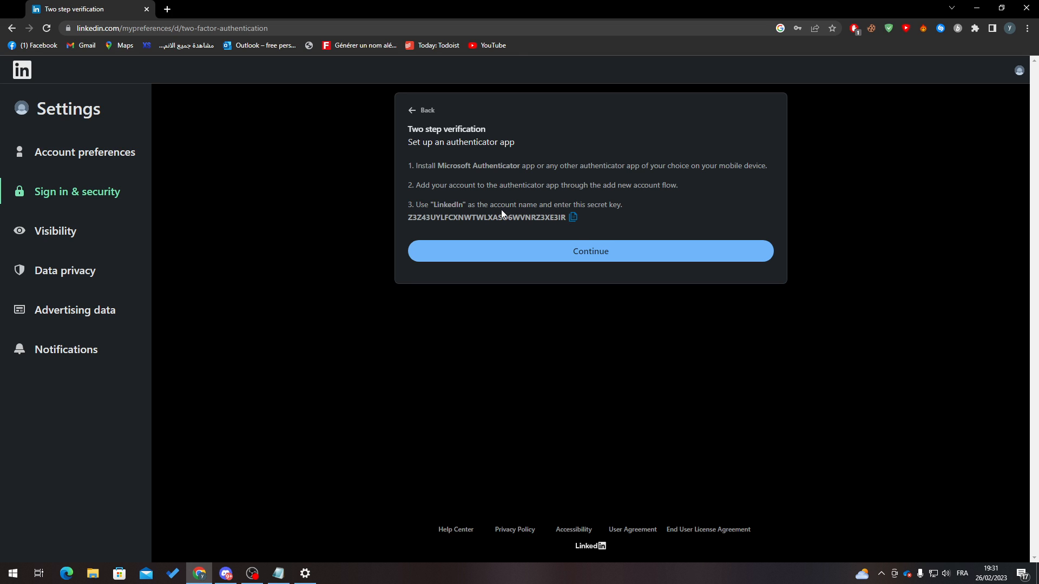
- Copy and select the authenticator secret key, then continue to code entry
double_click(487, 217)
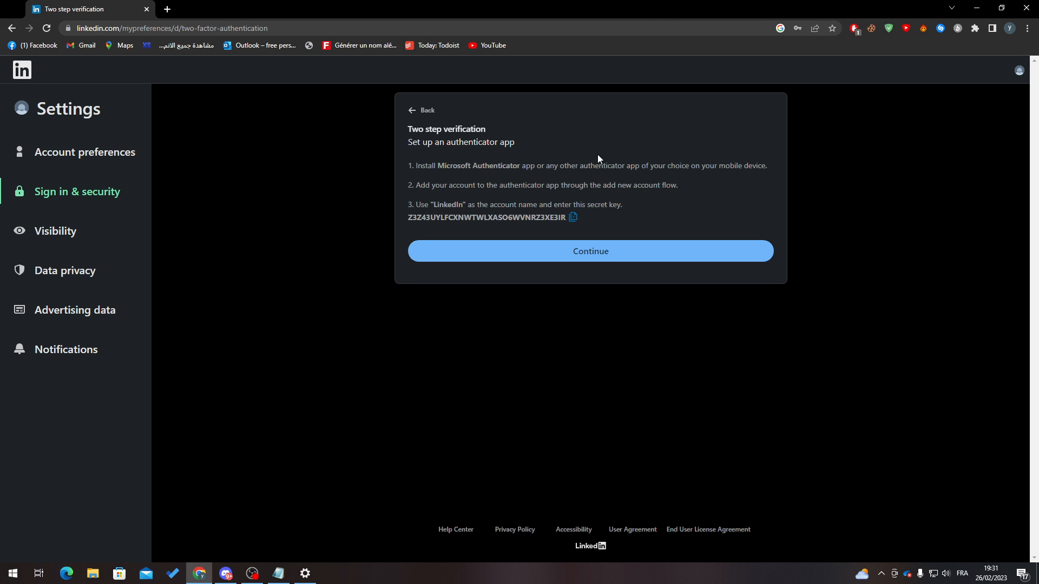
mouse_move(641, 165)
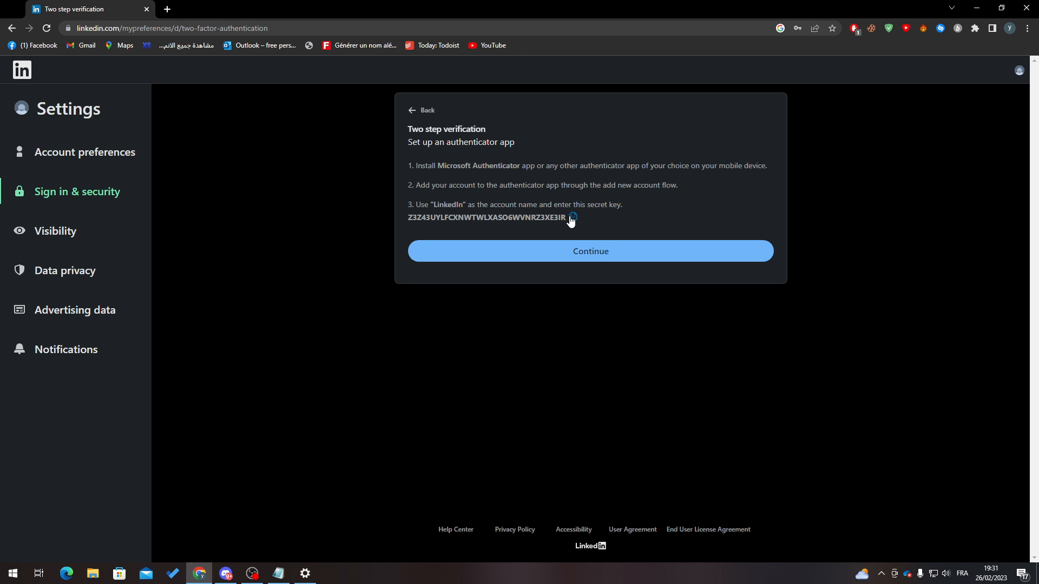
left_click(573, 218)
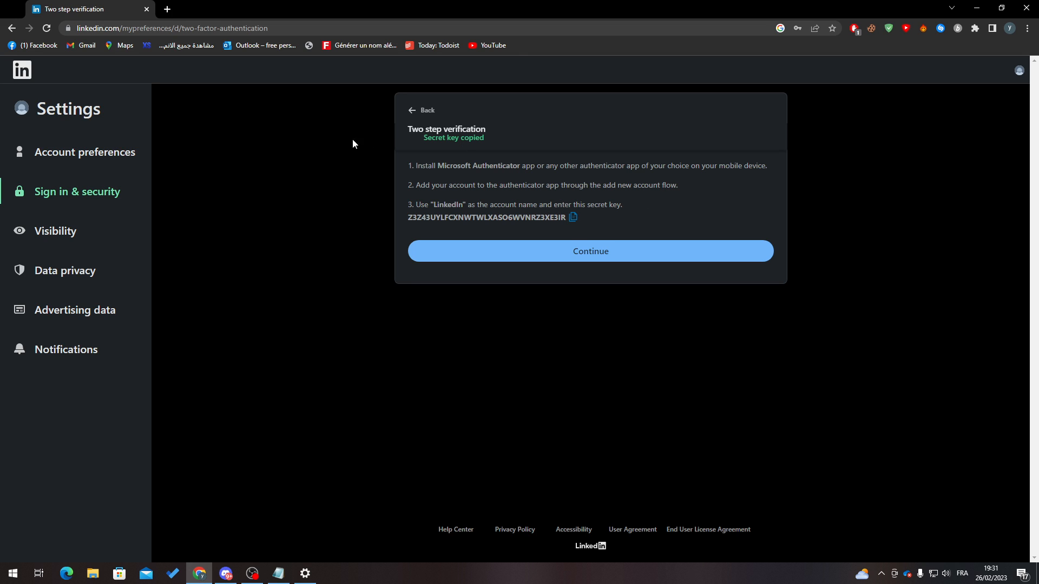
mouse_move(289, 184)
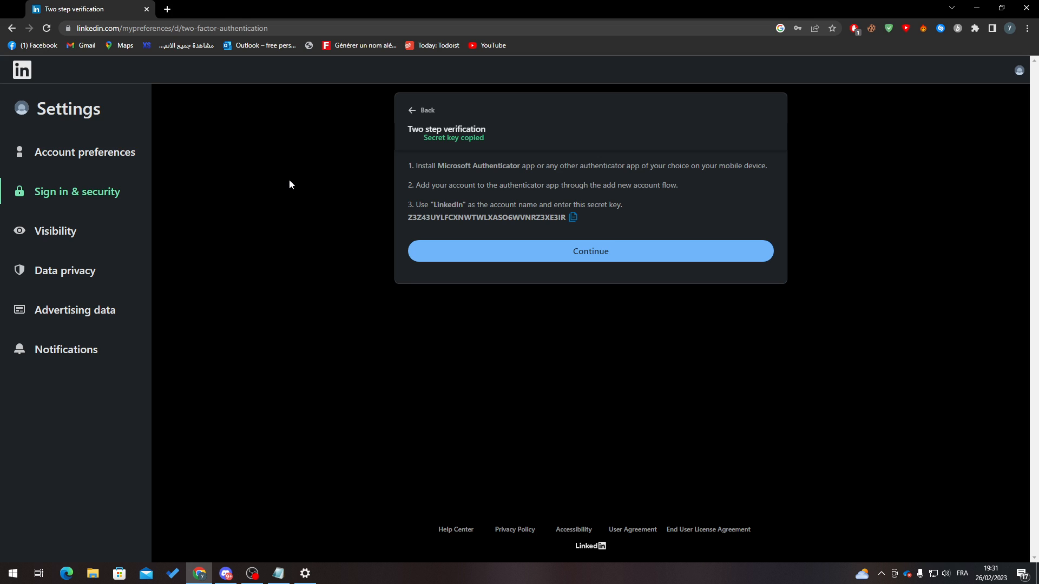
left_click_drag(438, 166, 508, 166)
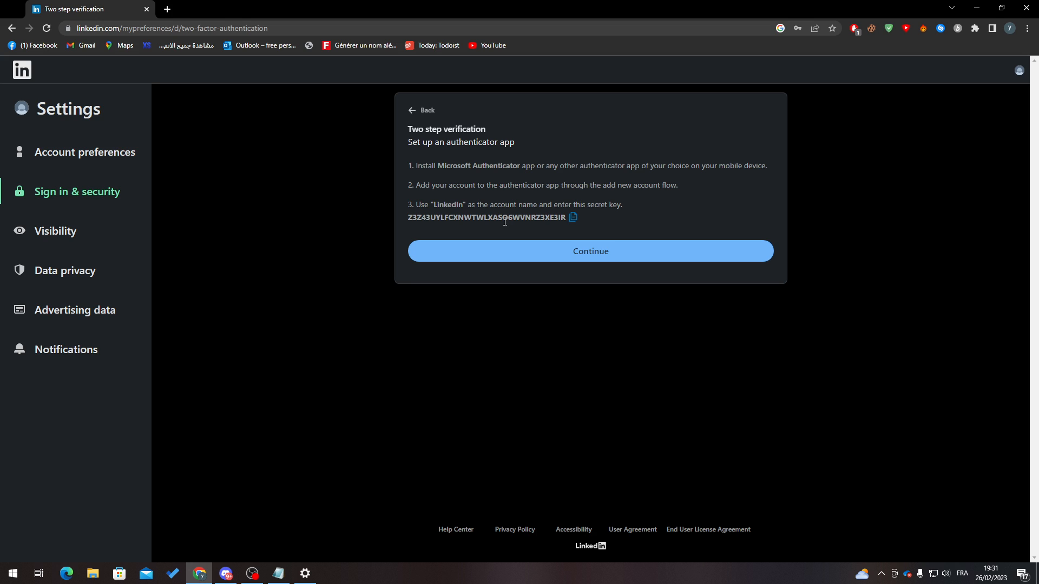
double_click(488, 217)
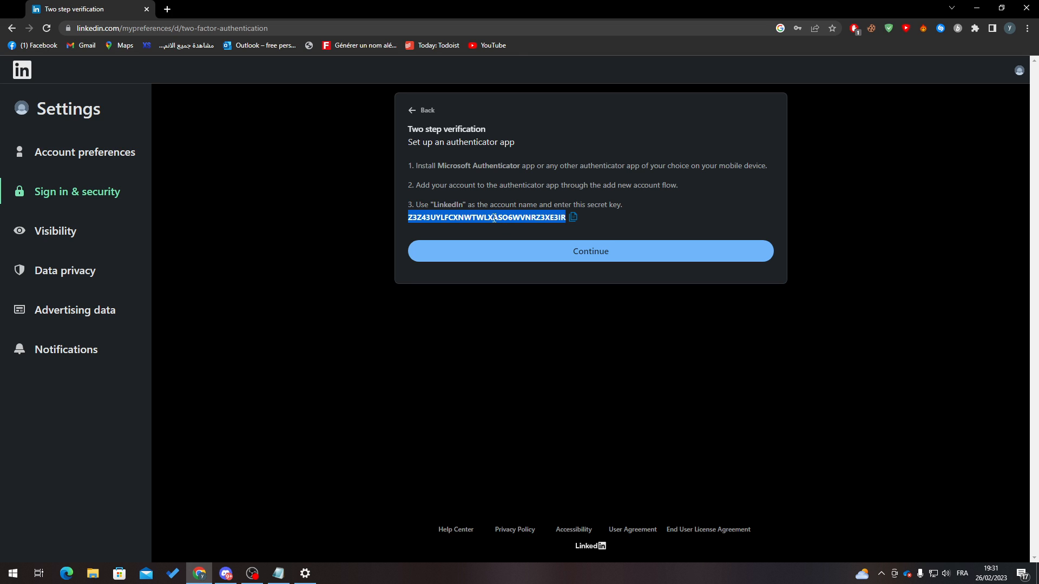
left_click(589, 251)
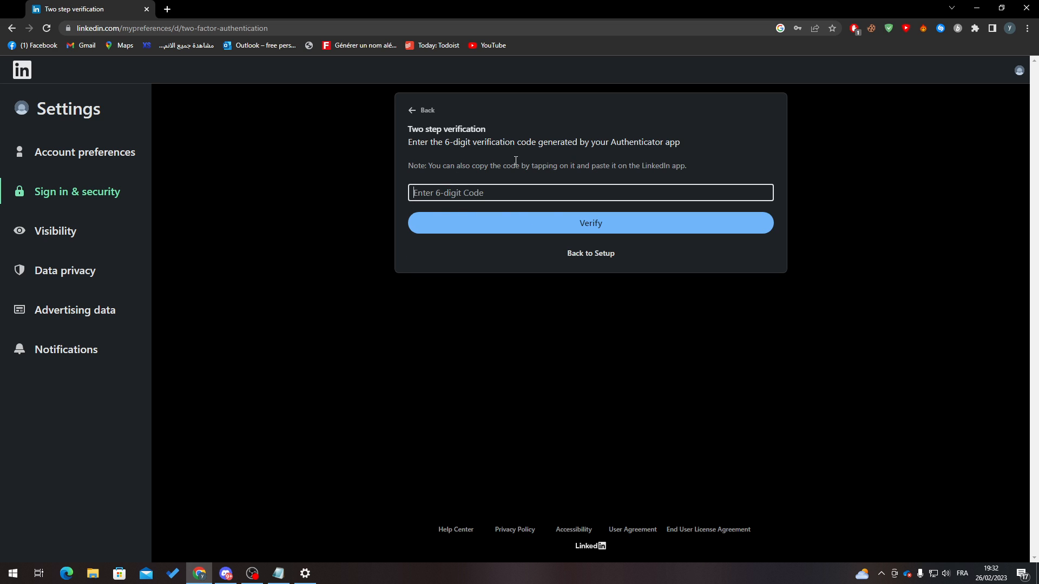
mouse_move(590, 253)
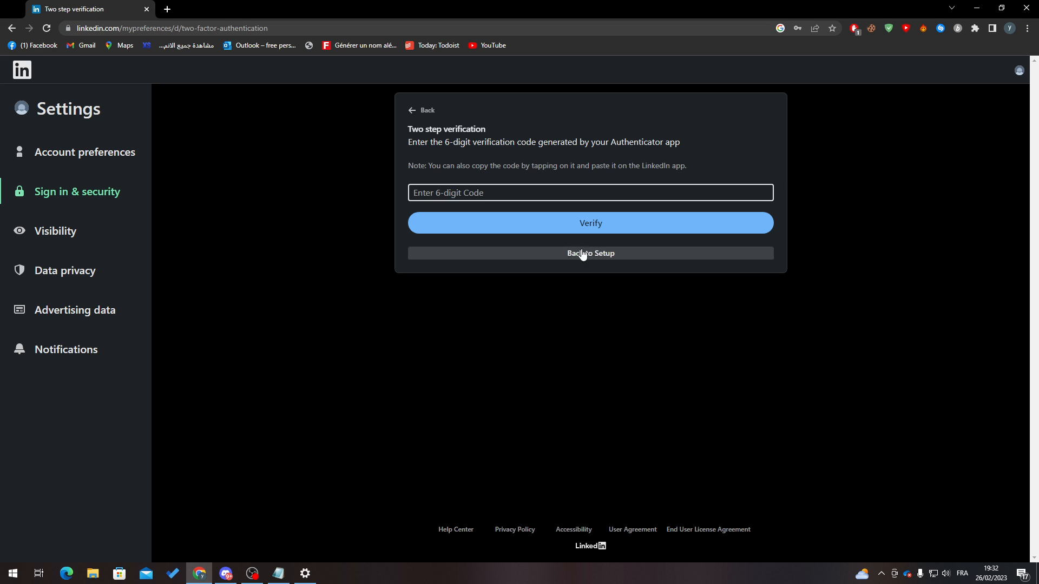
mouse_move(588, 253)
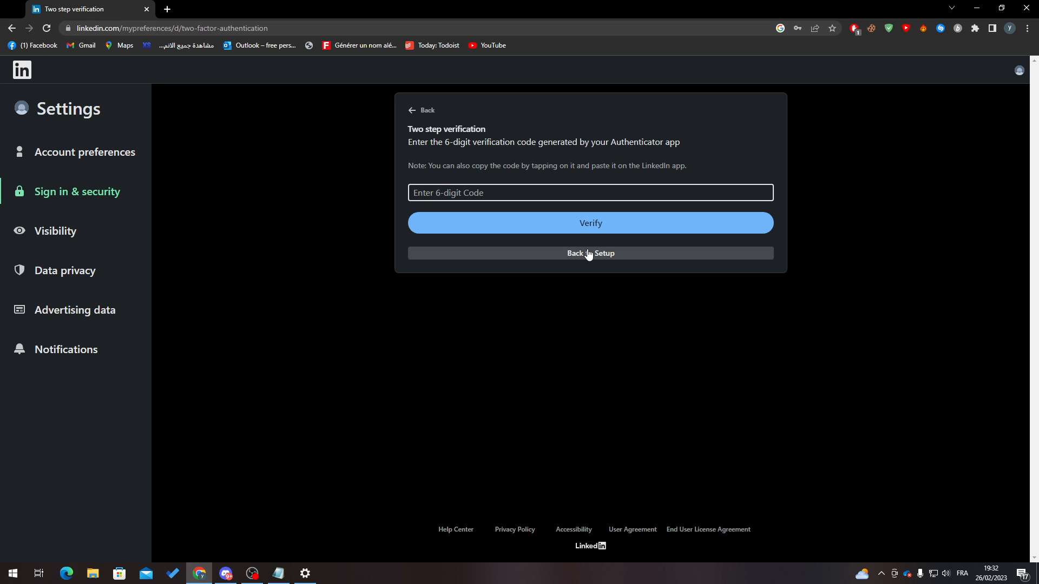
- Return from code entry to the Sign in & security overview
left_click(589, 253)
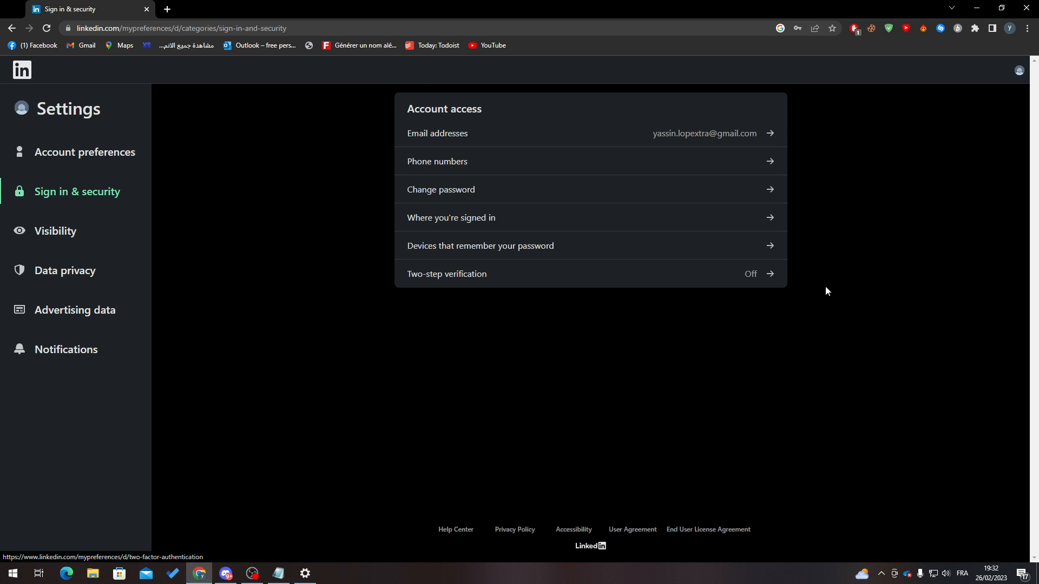